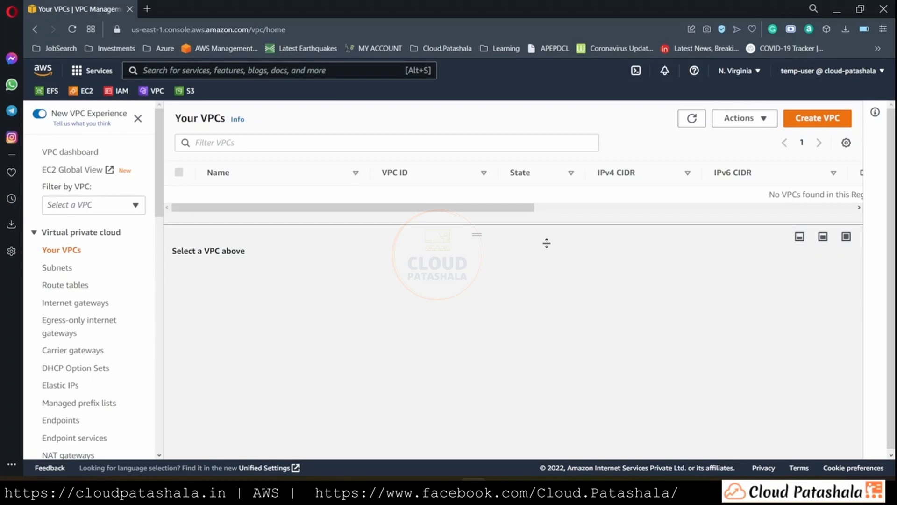
{"action": "mouse_move", "coordinate": [724, 195]}
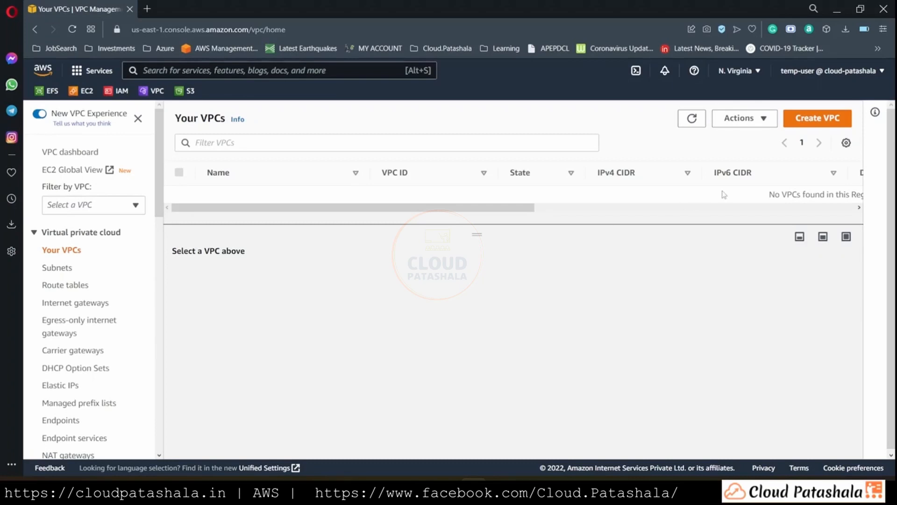
Step: Begin a new VPC (VPC only) and give it the Name tag cp-b00-vpc
{"action": "left_click", "coordinate": [816, 118]}
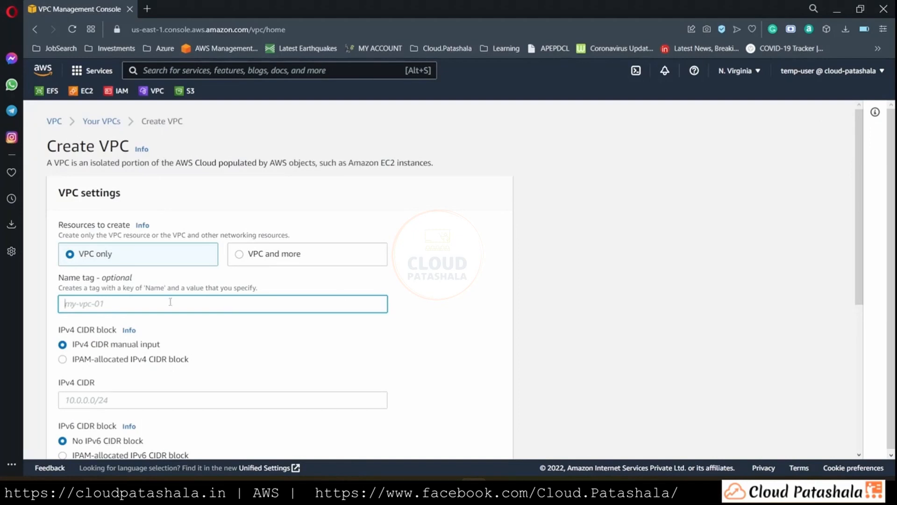
{"action": "type", "text": "cp"}
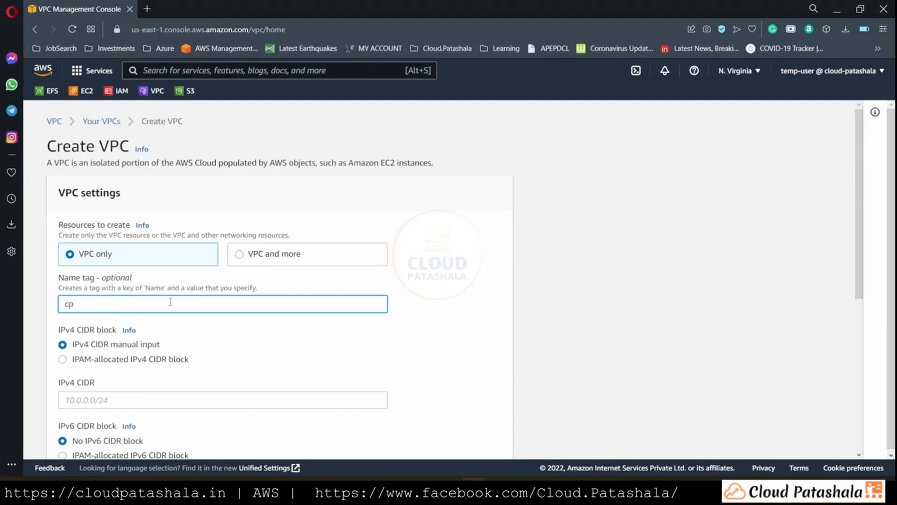
{"action": "scroll", "scroll_direction": "down", "scroll_amount": 3}
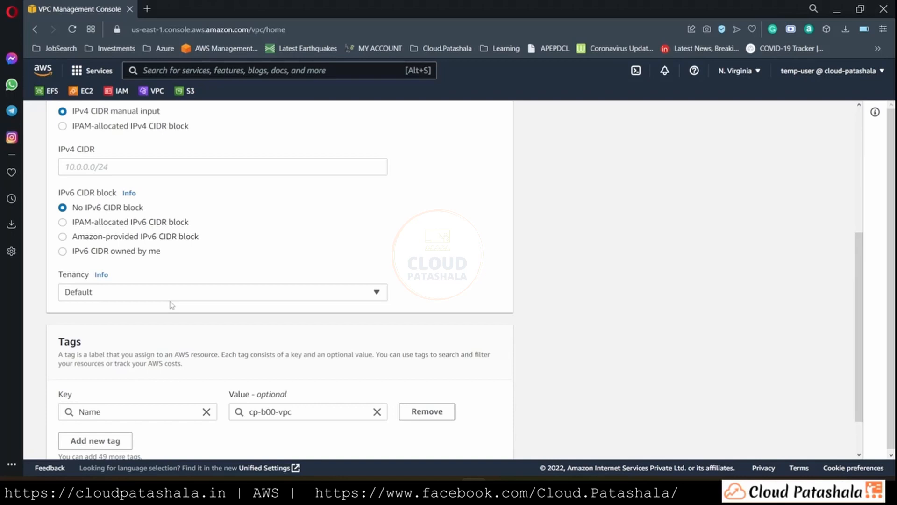
{"action": "left_click", "coordinate": [222, 166]}
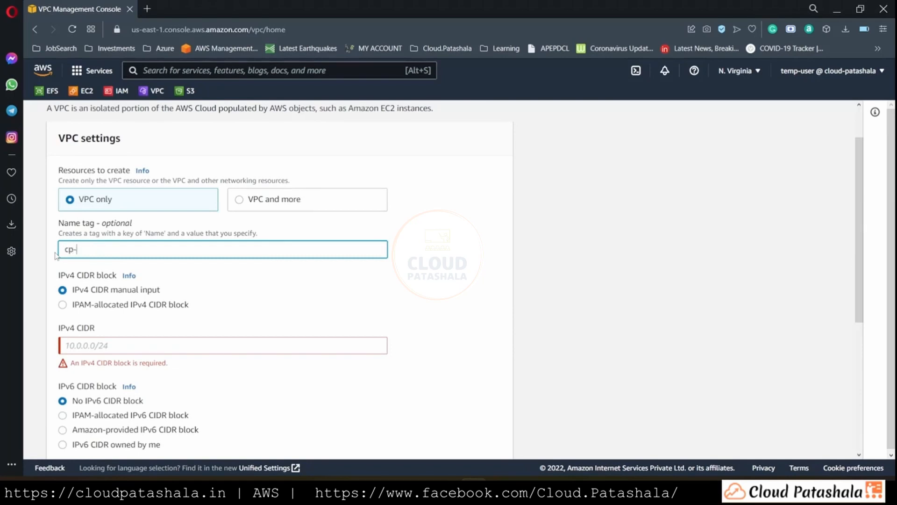
{"action": "type", "text": "b00-"}
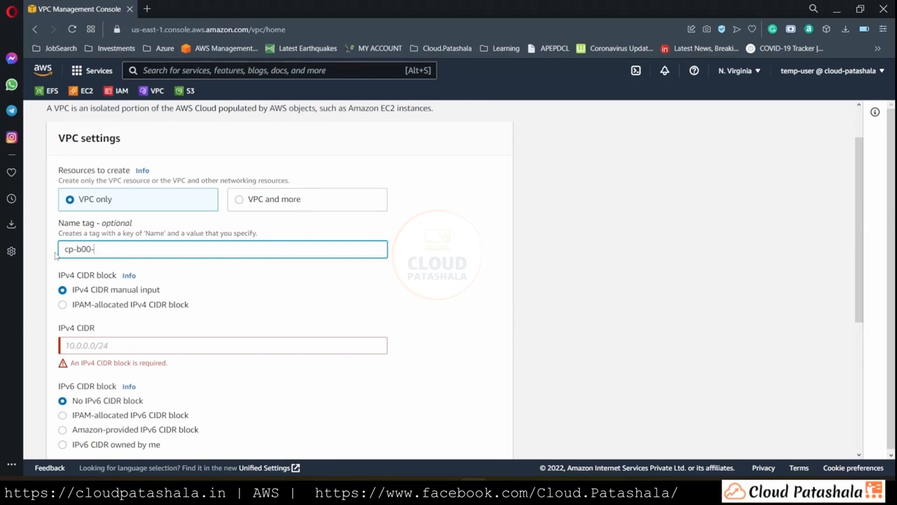
Step: Enter IPv4 CIDR 10.0.0.0/16, correcting the mistaken /15 prefix
{"action": "left_click", "coordinate": [223, 345]}
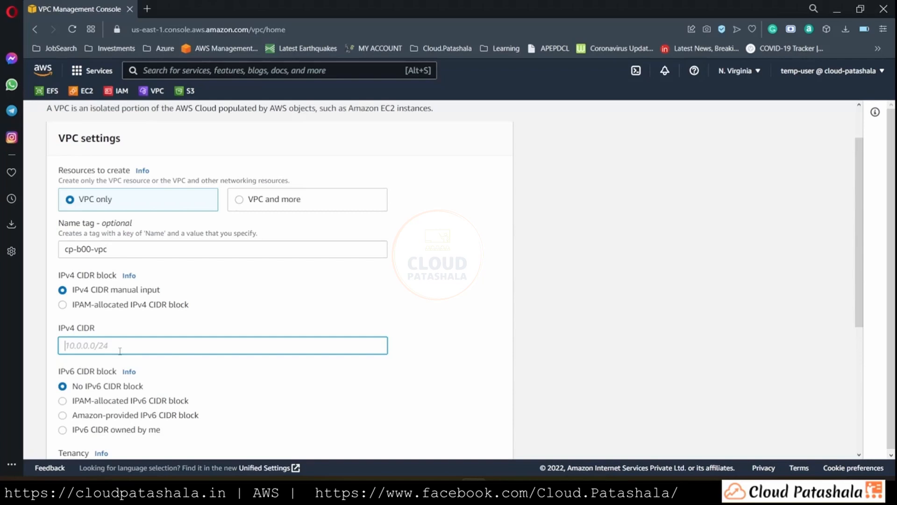
{"action": "type", "text": "10.0.0.0/1"}
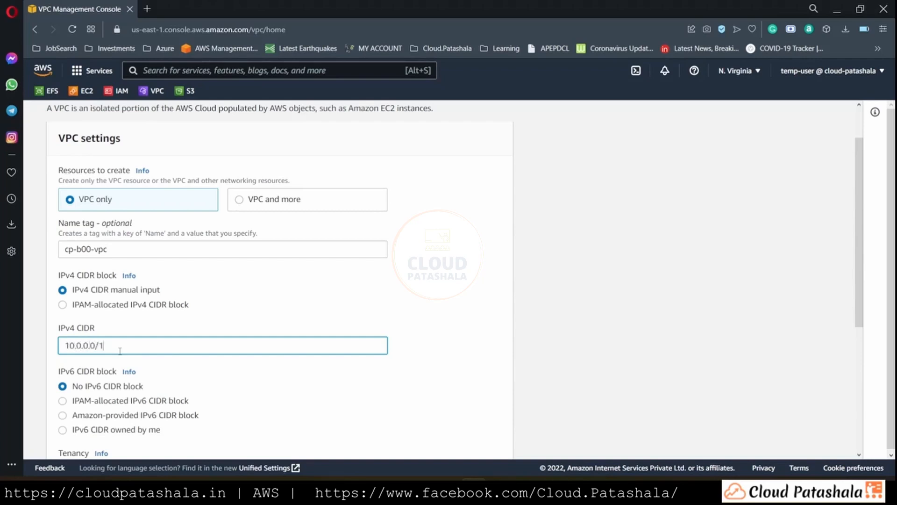
{"action": "type", "text": "6"}
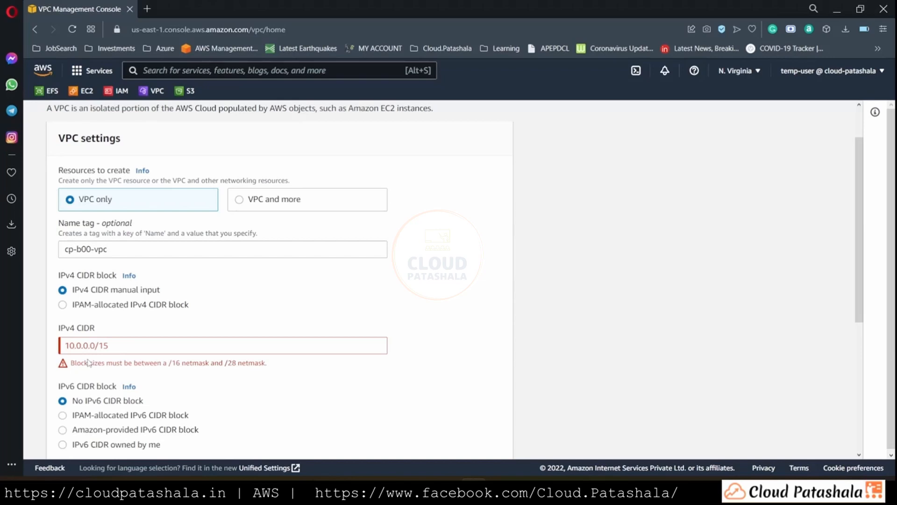
{"action": "double_click", "coordinate": [76, 362]}
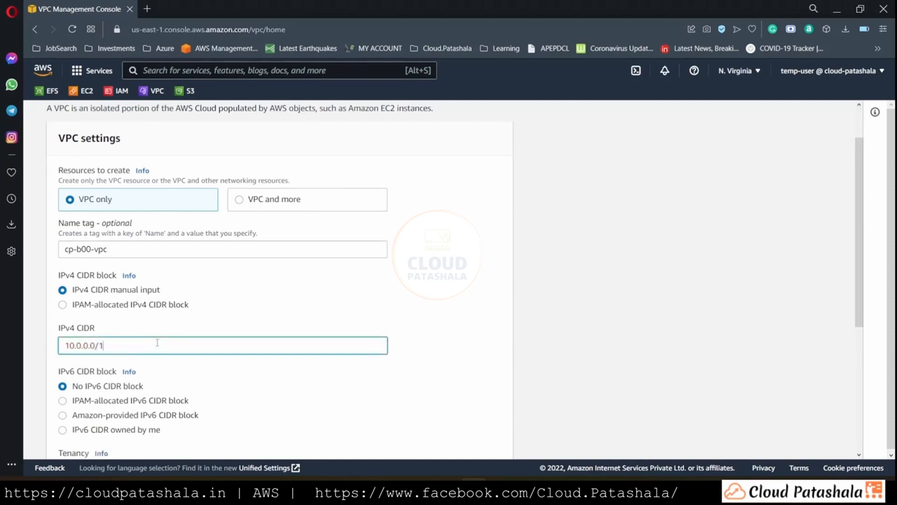
{"action": "type", "text": "6"}
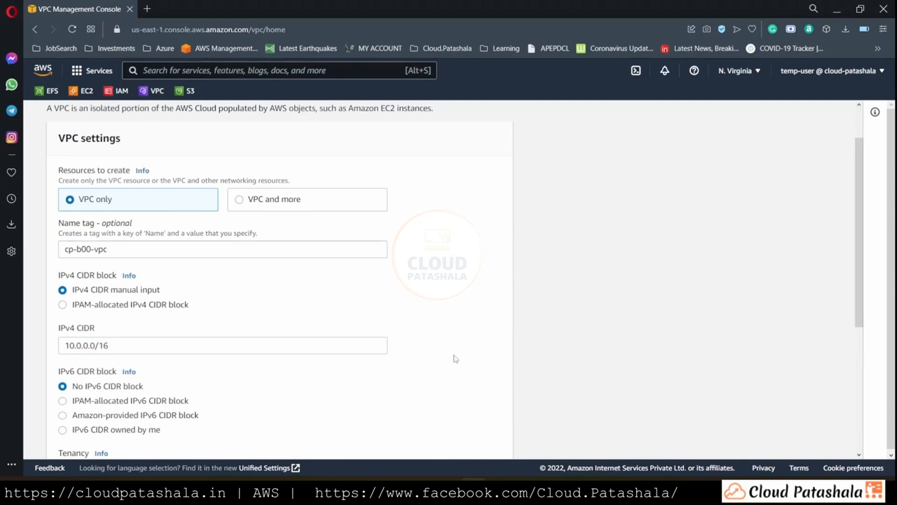
{"action": "mouse_move", "coordinate": [147, 8]}
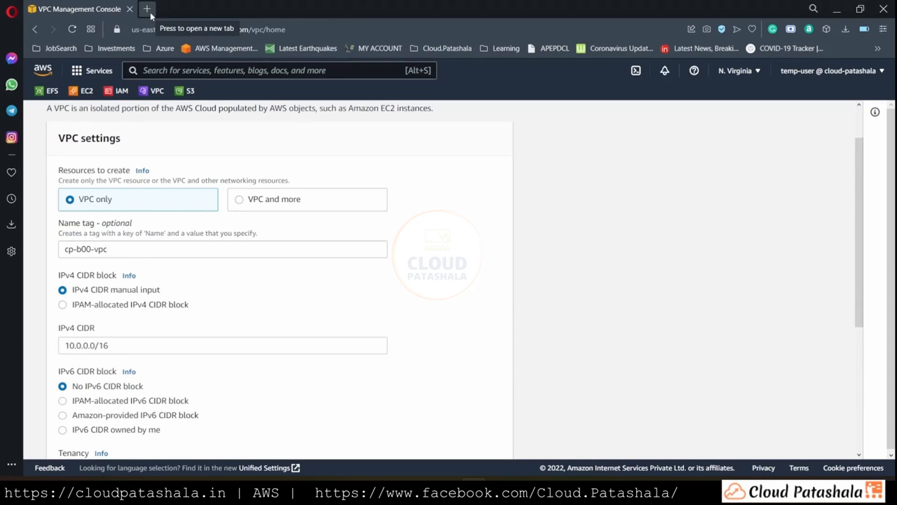
Step: Confirm in the IPAddressGuide calculator that 10.0.0.0/16 holds 65,536 hosts, then return to the VPC console
{"action": "left_click", "coordinate": [147, 8]}
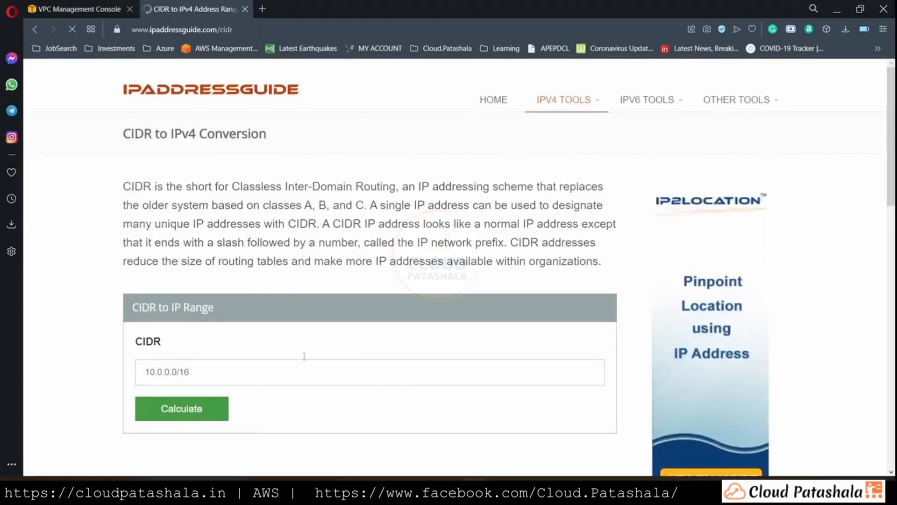
{"action": "left_click", "coordinate": [182, 408]}
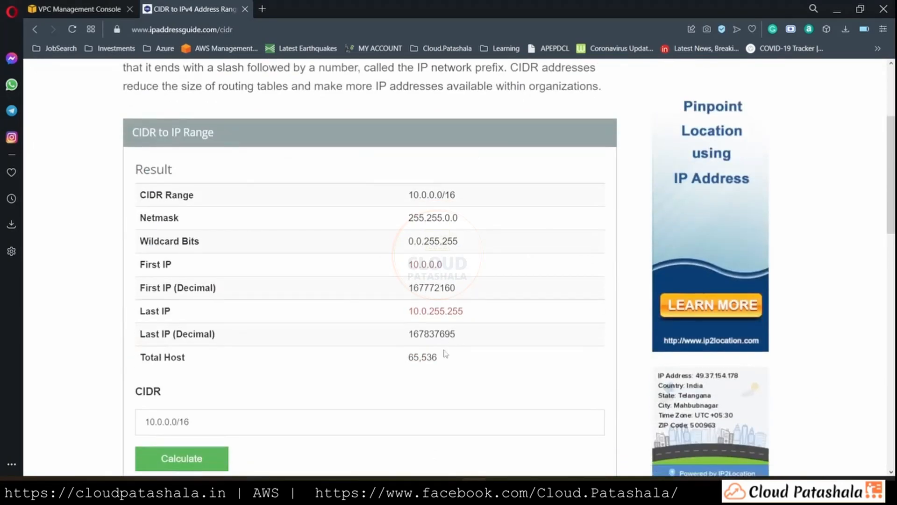
{"action": "double_click", "coordinate": [421, 357]}
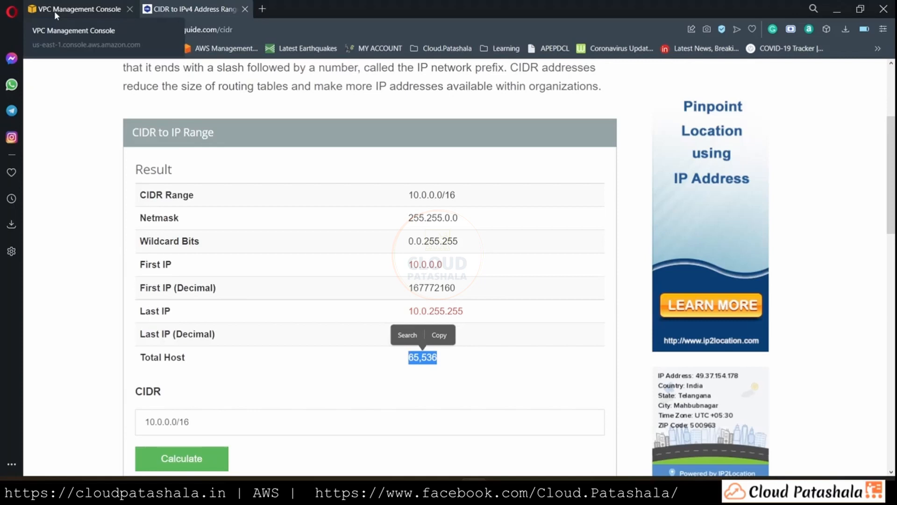
{"action": "left_click", "coordinate": [78, 8]}
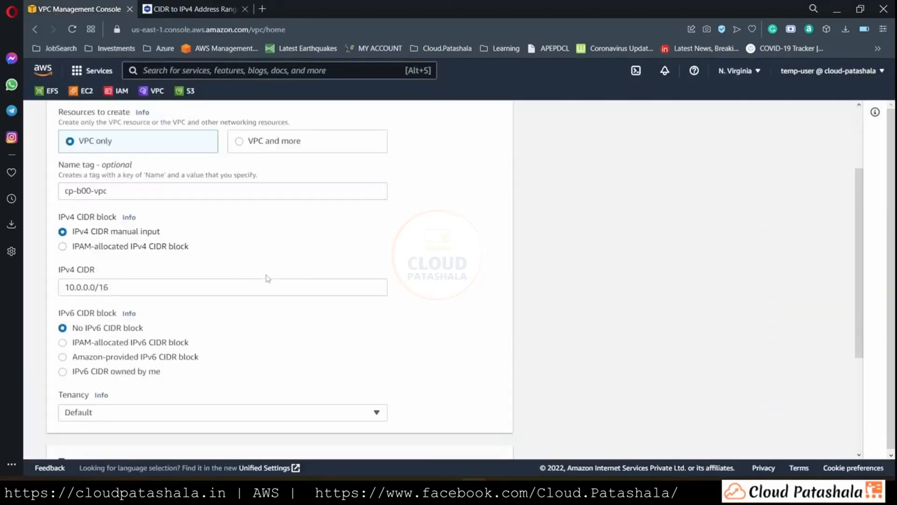
Step: Create the VPC cp-b00-vpc and return to the Your VPCs list
{"action": "scroll", "scroll_direction": "down", "scroll_amount": 3}
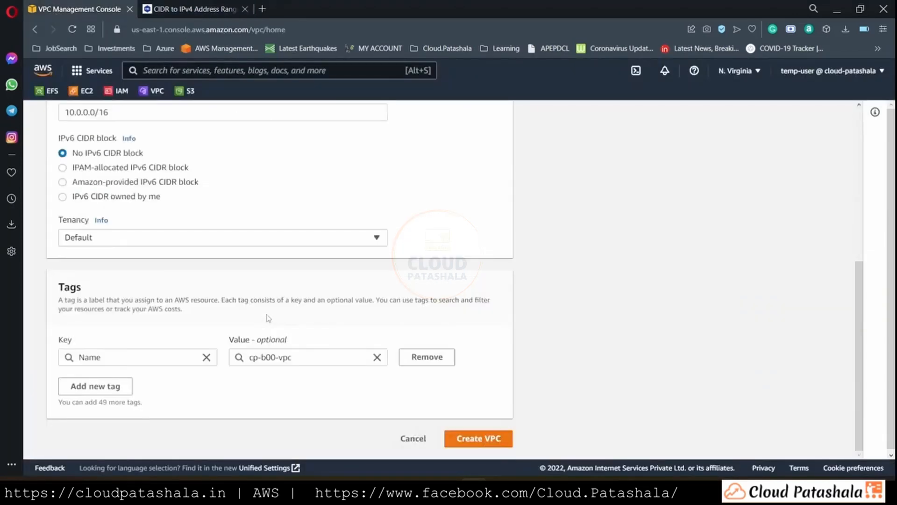
{"action": "left_click", "coordinate": [477, 437]}
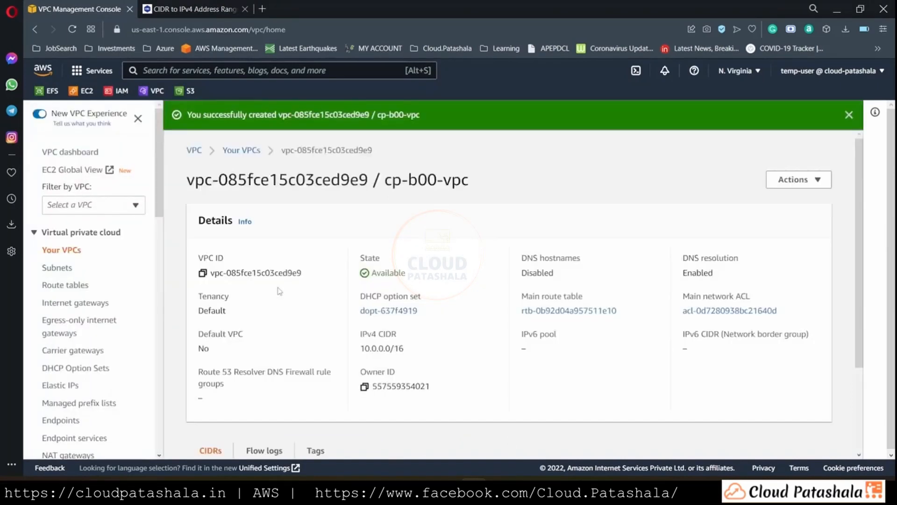
{"action": "mouse_move", "coordinate": [562, 162]}
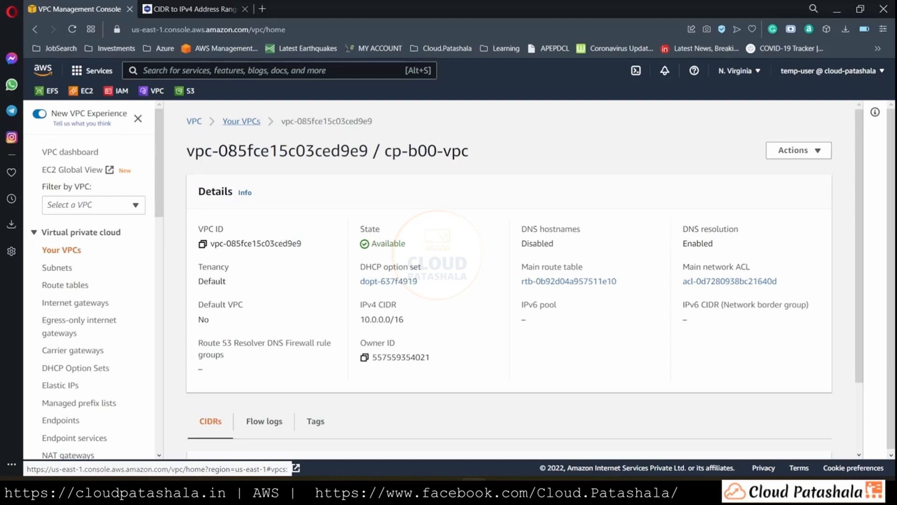
{"action": "left_click", "coordinate": [242, 121]}
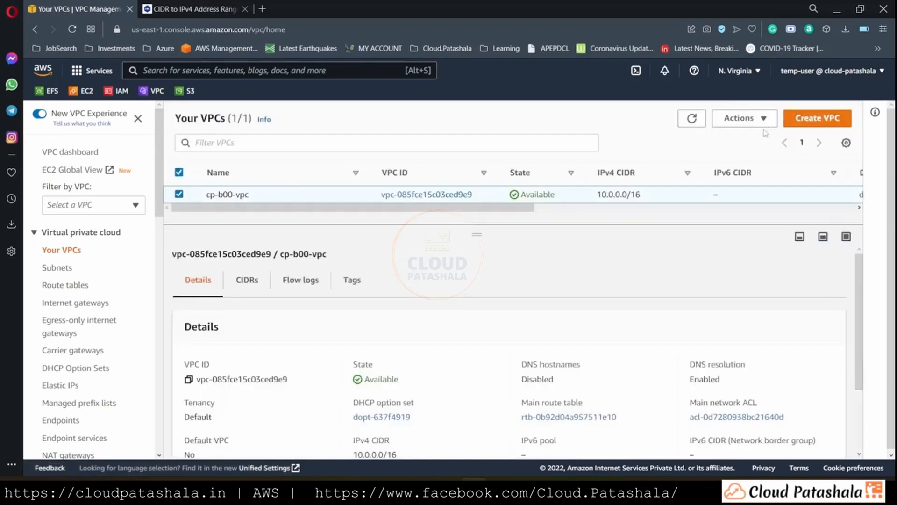
Step: Choose Edit CIDRs for cp-b00-vpc and start a new IPv4 CIDR entry
{"action": "left_click", "coordinate": [743, 118]}
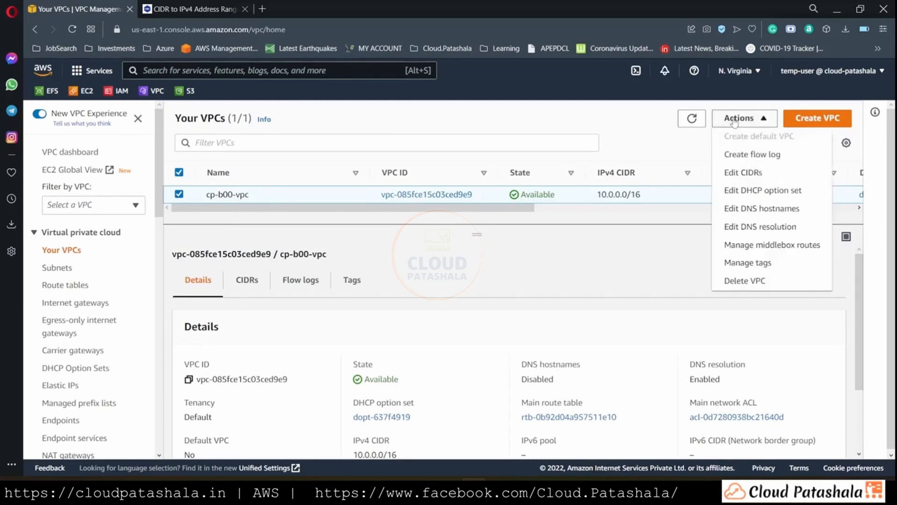
{"action": "left_click", "coordinate": [743, 172]}
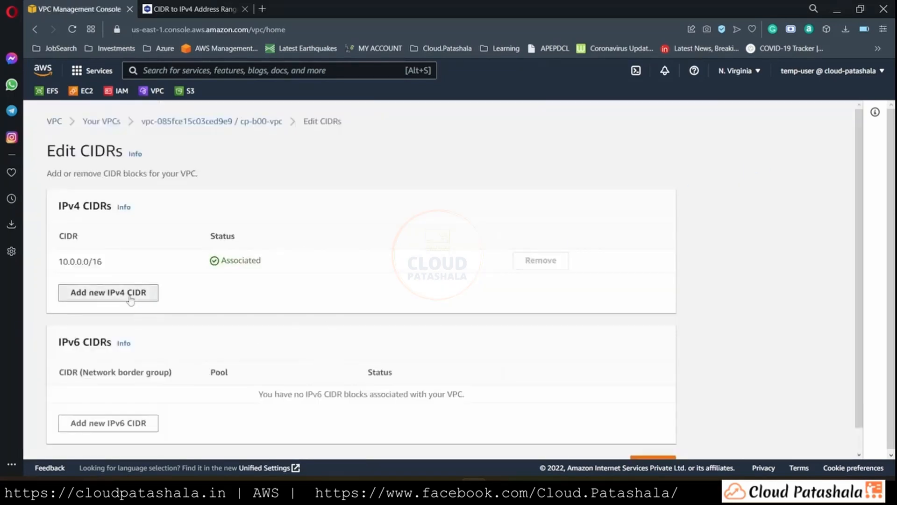
{"action": "left_click", "coordinate": [107, 292]}
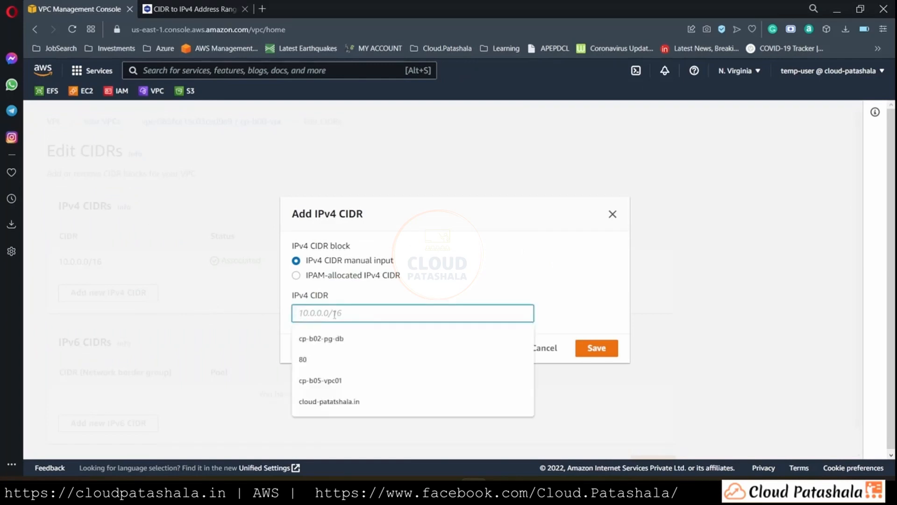
Step: Associate 10.1.0.0/16 and 10.2.0.0/16 with cp-b00-vpc, saving each
{"action": "type", "text": "10.1."}
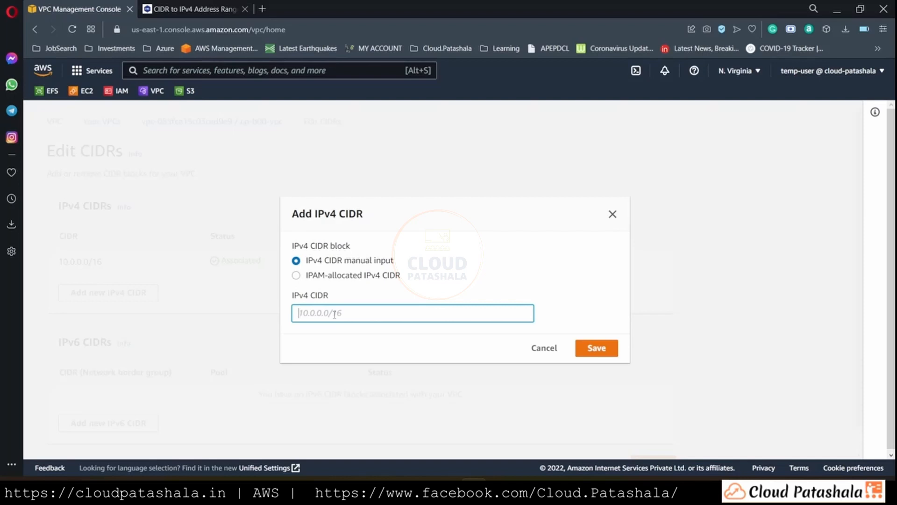
{"action": "type", "text": "10.1.0.0/16"}
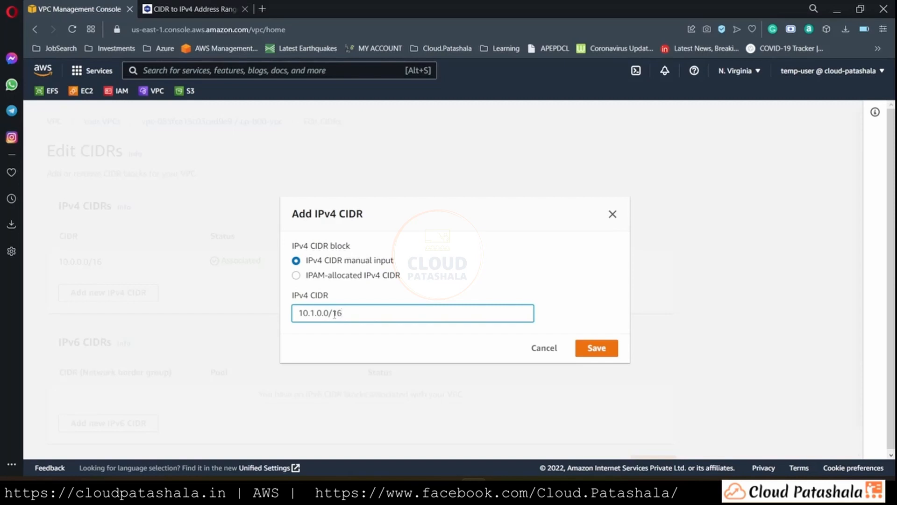
{"action": "left_click", "coordinate": [596, 348]}
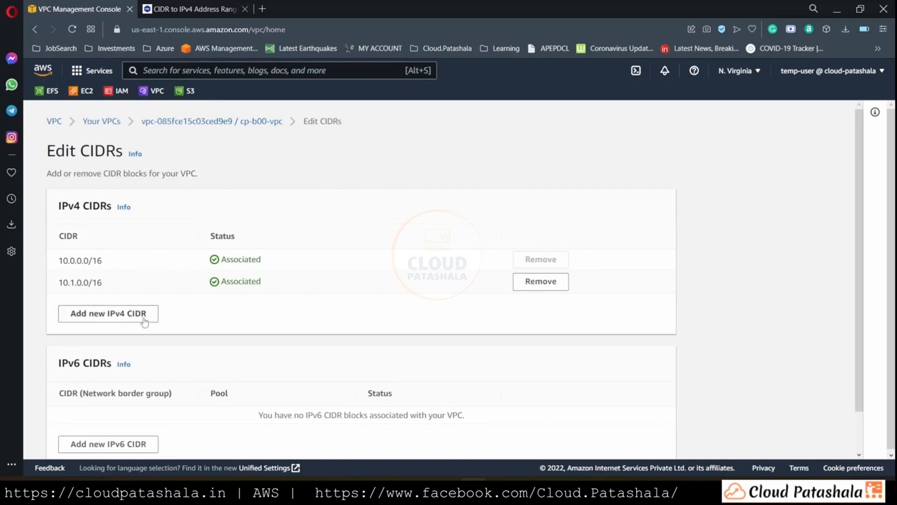
{"action": "left_click", "coordinate": [108, 313]}
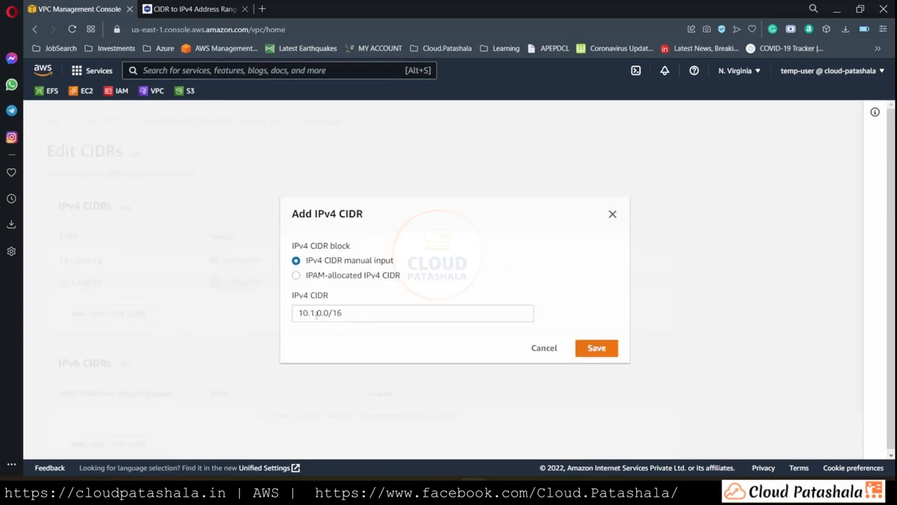
{"action": "type", "text": "10.2.0.0/16"}
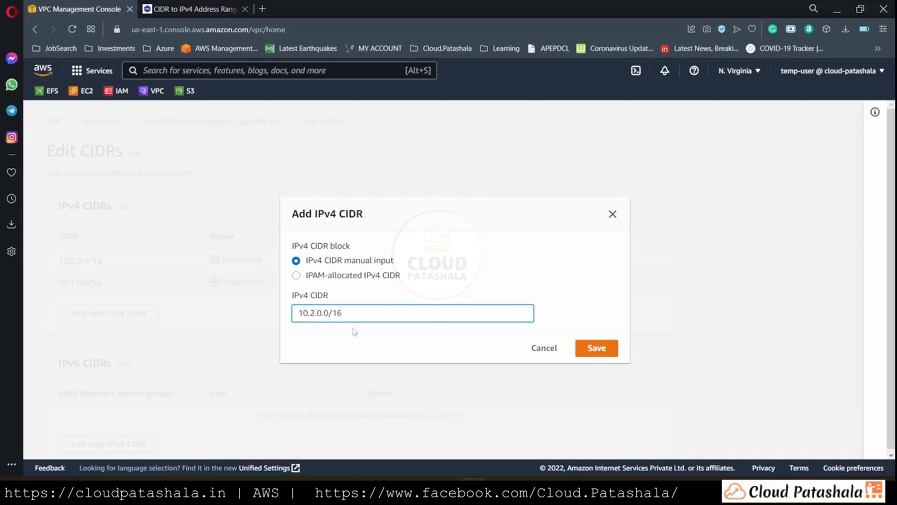
{"action": "left_click", "coordinate": [595, 348]}
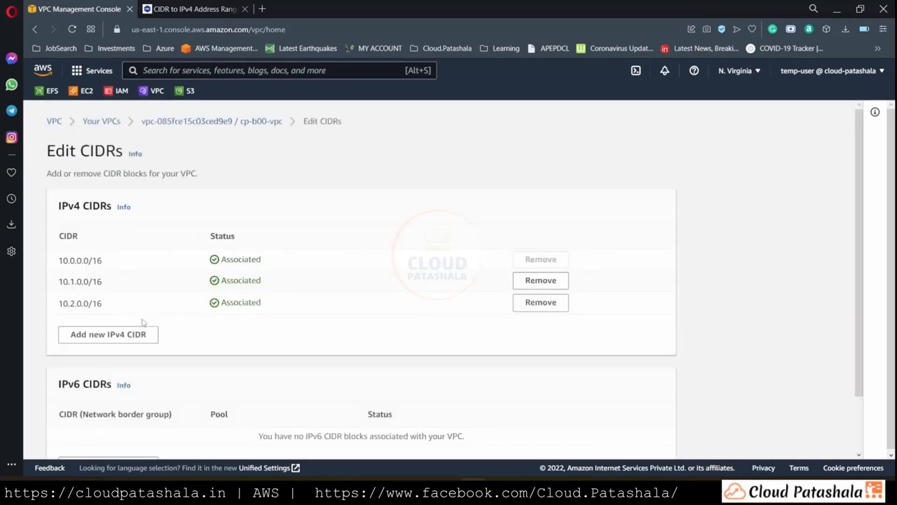
{"action": "mouse_move", "coordinate": [139, 362]}
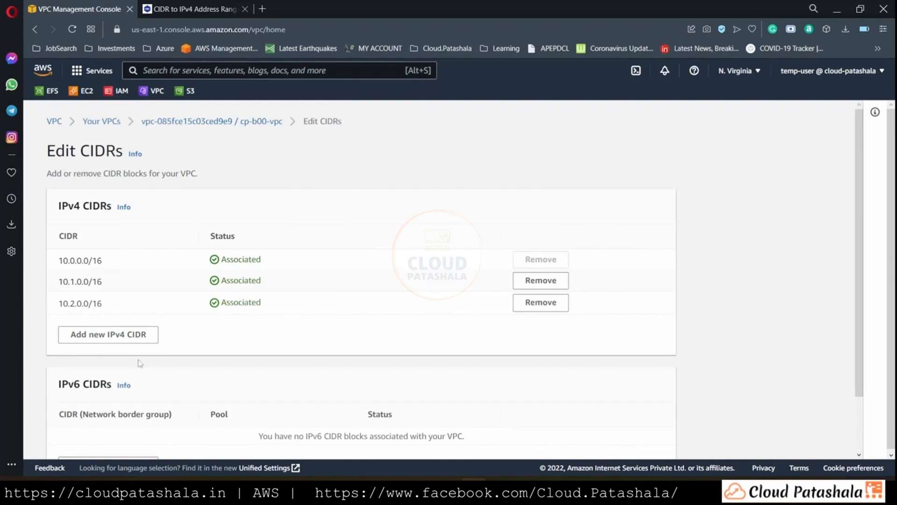
Step: Associate 10.3.0.0/16 and 10.4.0.0/16, then start a sixth CIDR entry
{"action": "left_click", "coordinate": [108, 335]}
{"action": "type", "text": "10.3.0.0/16"}
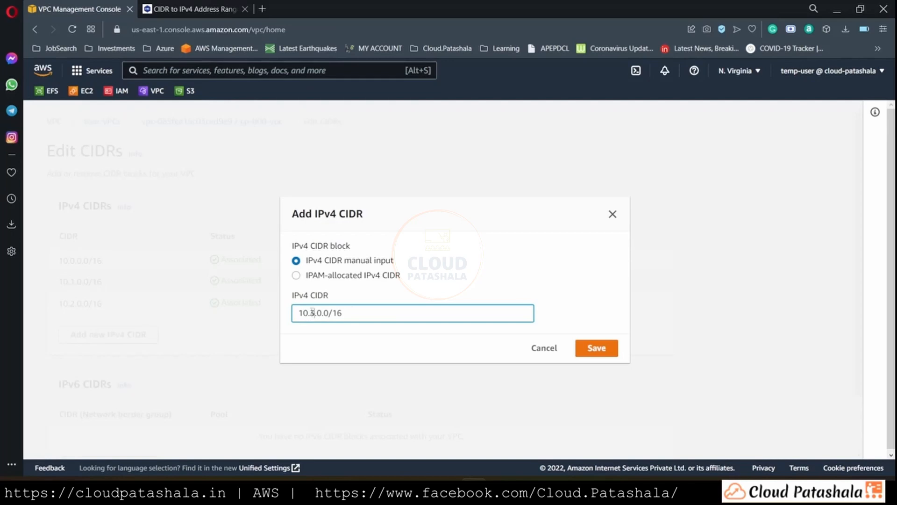
{"action": "left_click", "coordinate": [595, 348]}
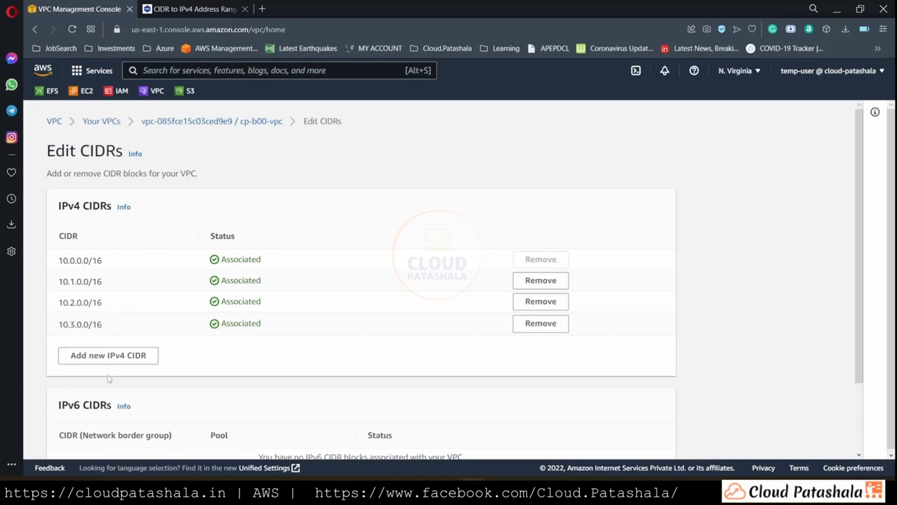
{"action": "left_click", "coordinate": [108, 356]}
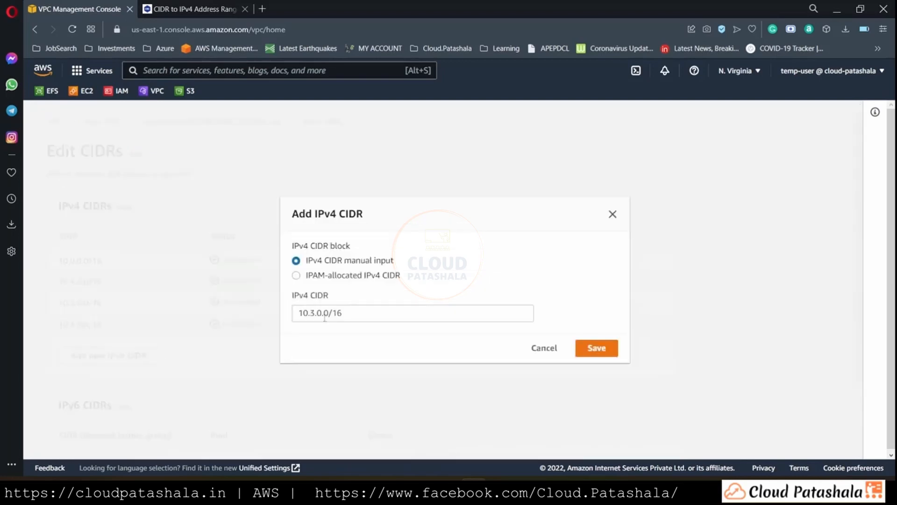
{"action": "type", "text": "10.4.0.0/16"}
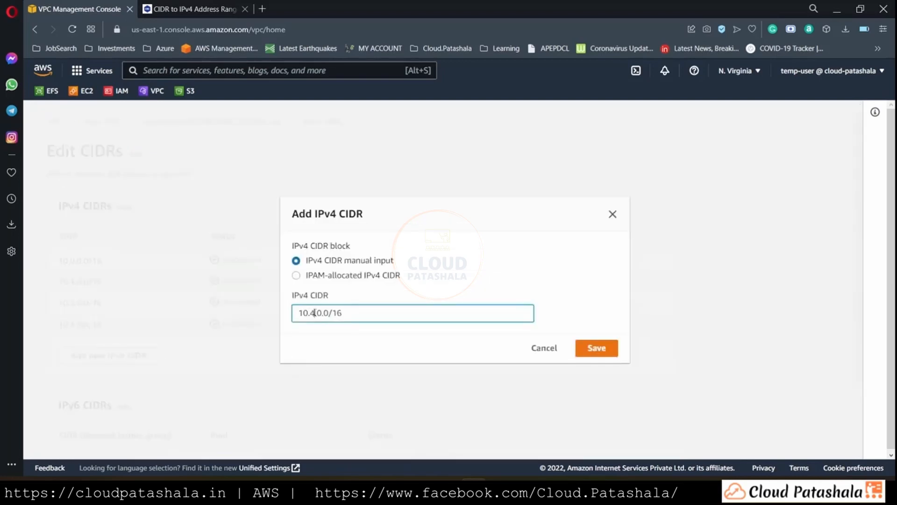
{"action": "left_click", "coordinate": [595, 348]}
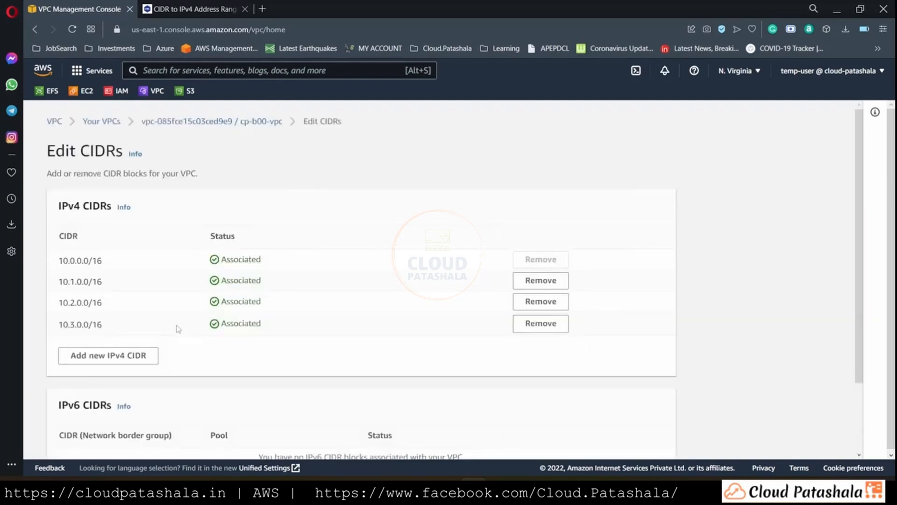
{"action": "left_click", "coordinate": [108, 355]}
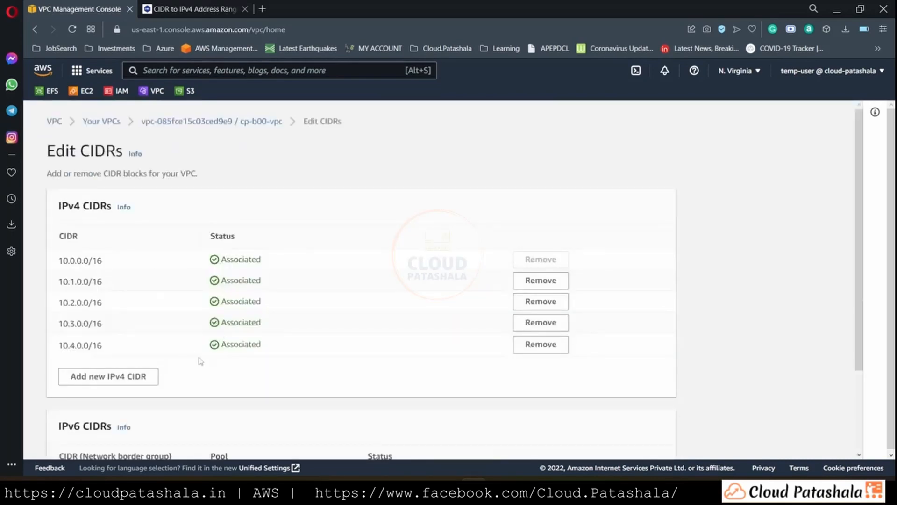
{"action": "left_click", "coordinate": [107, 375]}
{"action": "type", "text": "10.0.0/16"}
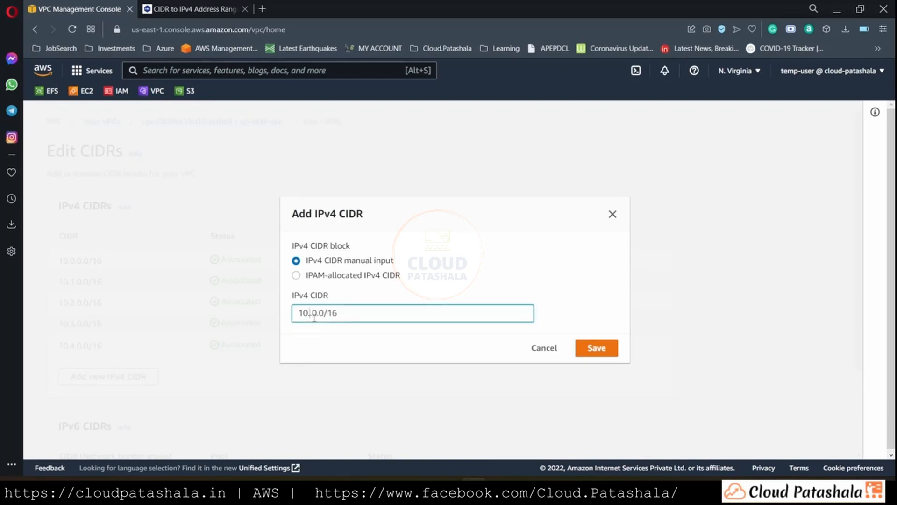
Step: Attempt to save 10.5.0.0/16, hit the five-CIDR limit error, and return to cp-b00-vpc's details
{"action": "left_click", "coordinate": [596, 347]}
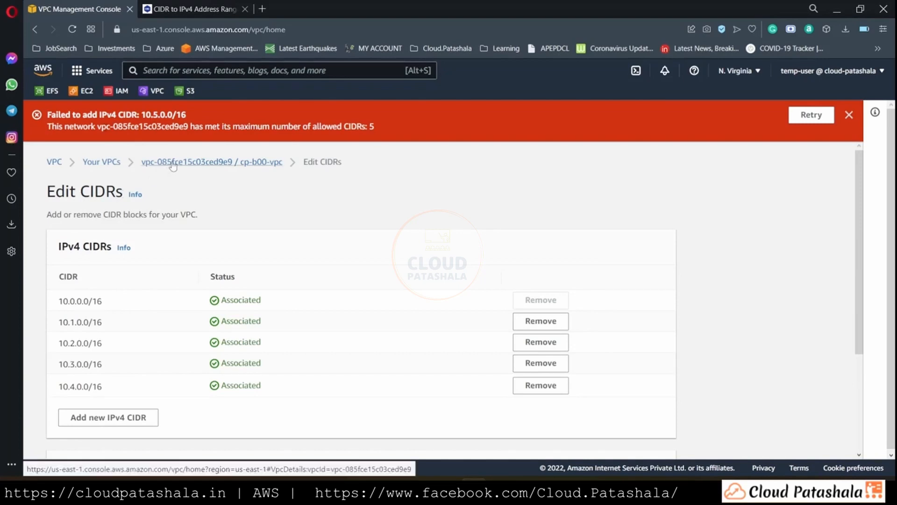
{"action": "left_click", "coordinate": [212, 162]}
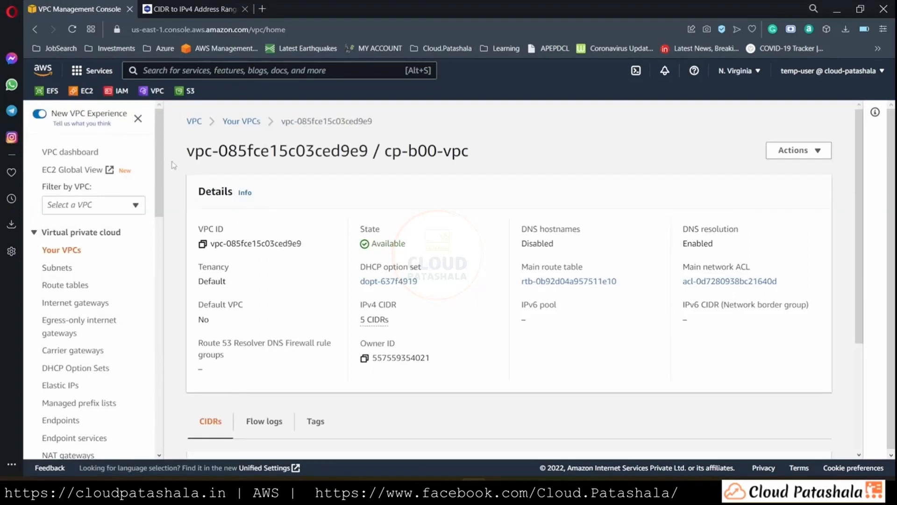
{"action": "mouse_move", "coordinate": [424, 225]}
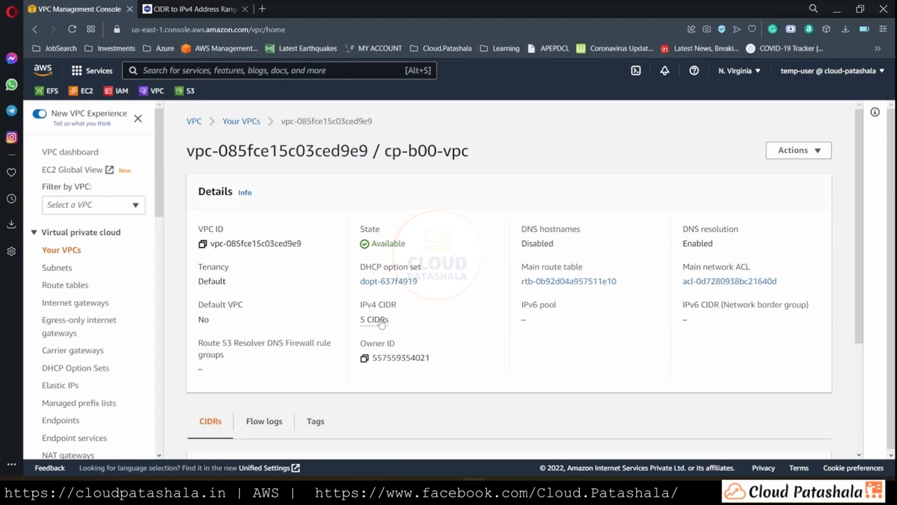
{"action": "mouse_move", "coordinate": [473, 233]}
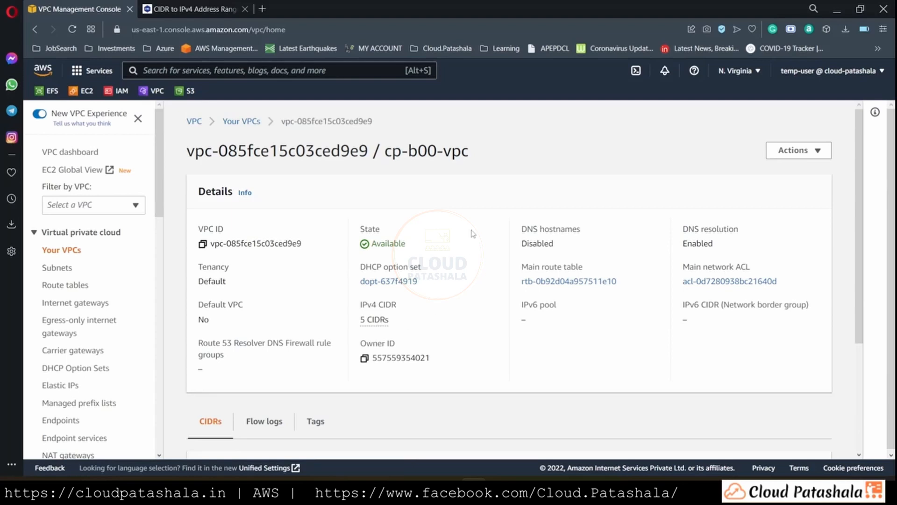
Step: Verify 65,536 × 5 = 327,680 in Calculator, then list cp-b00-vpc's five associated IPv4 CIDRs
{"action": "left_click", "coordinate": [766, 395]}
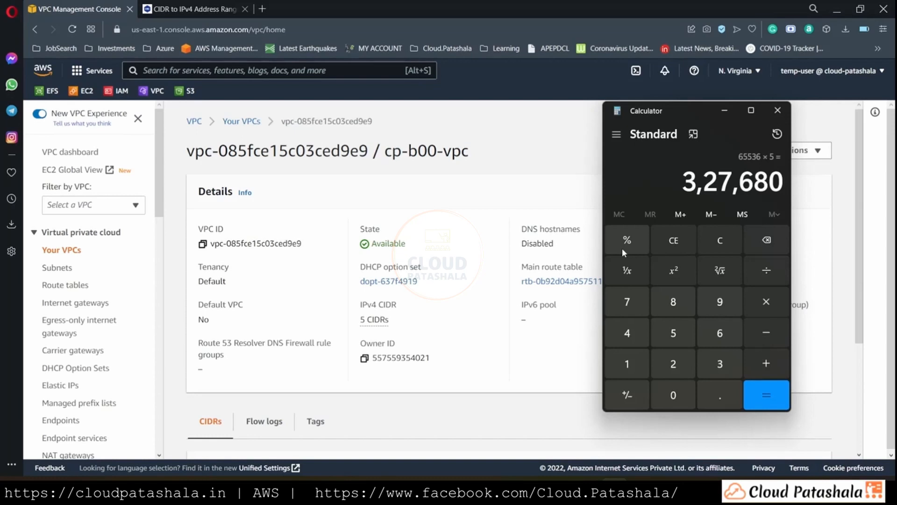
{"action": "mouse_move", "coordinate": [736, 139]}
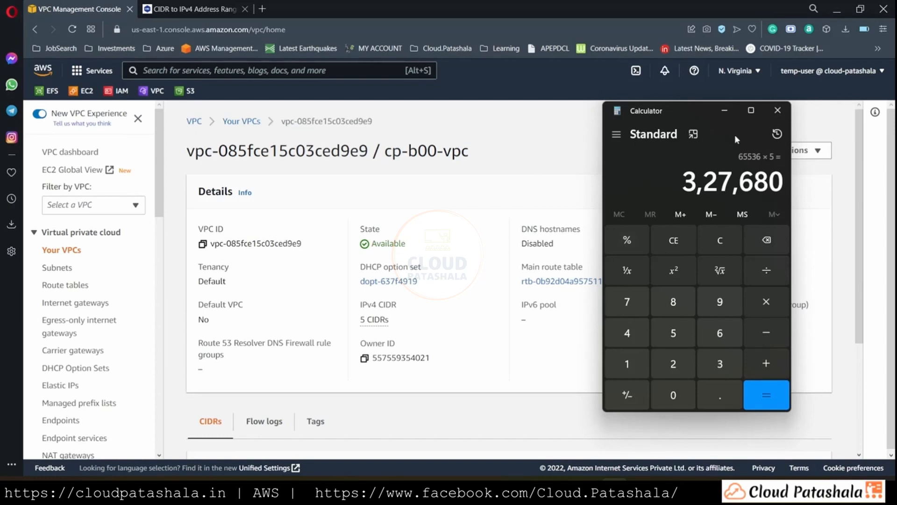
{"action": "left_click", "coordinate": [778, 110]}
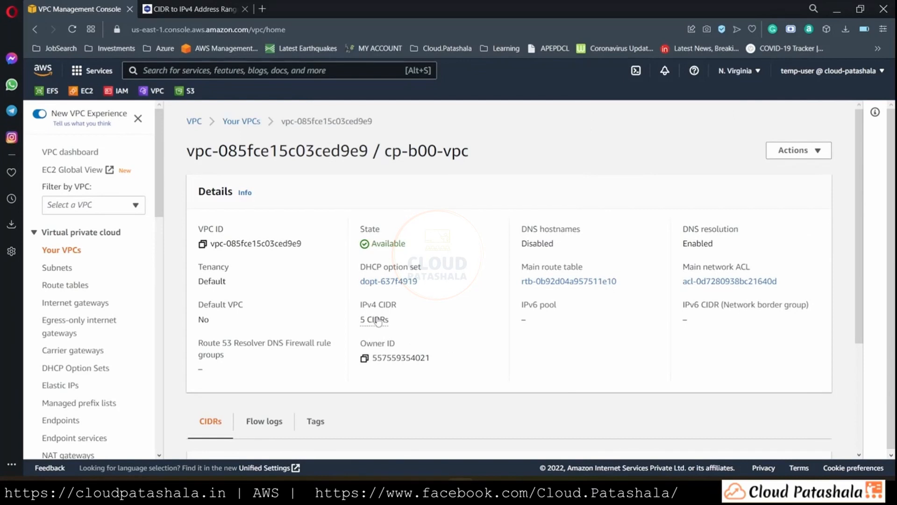
{"action": "left_click", "coordinate": [374, 319]}
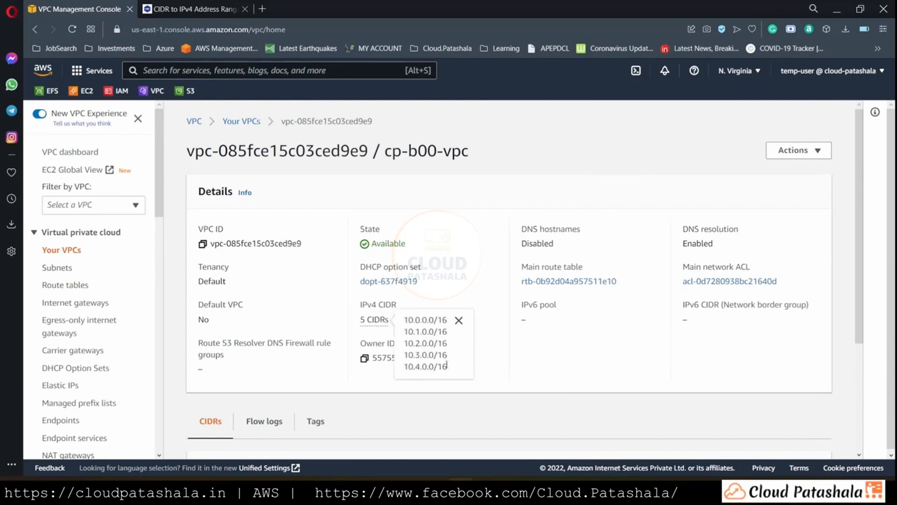